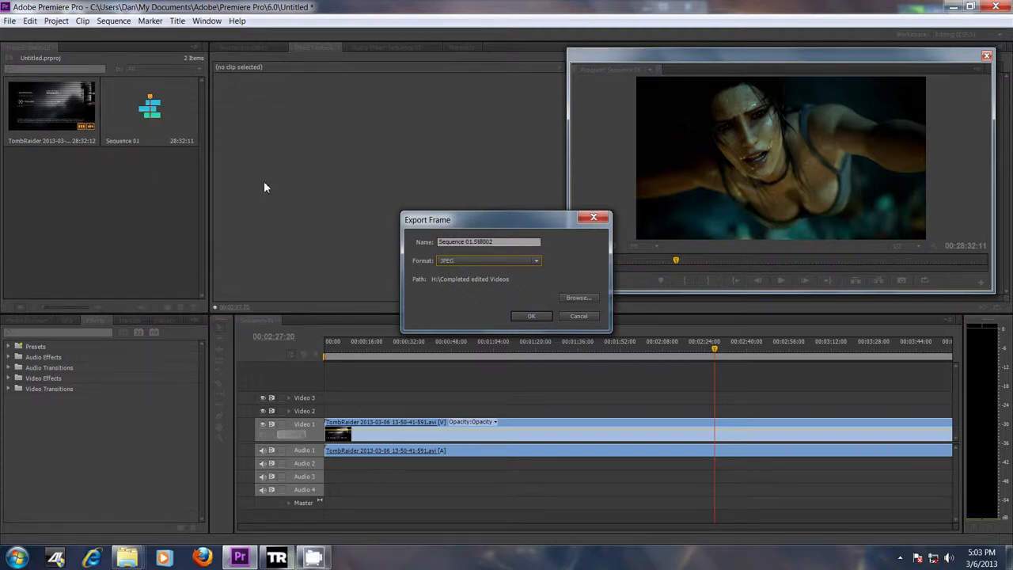
mouse_move(497, 503)
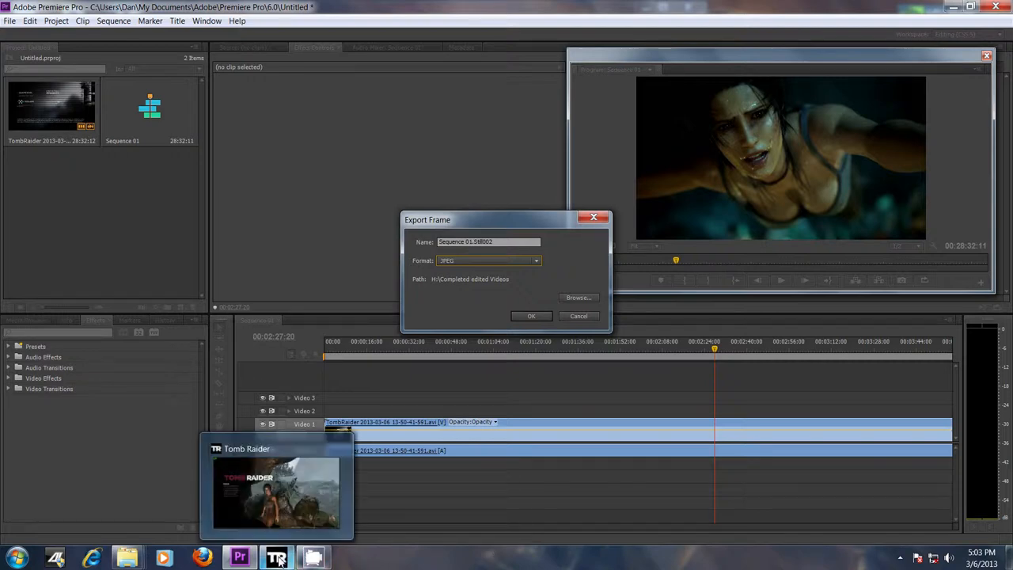
- Show the Dxtory Movies folder with the 2.01 GB Tomb Raider Part 1 MP4, then reveal hidden tray icons
left_click(277, 491)
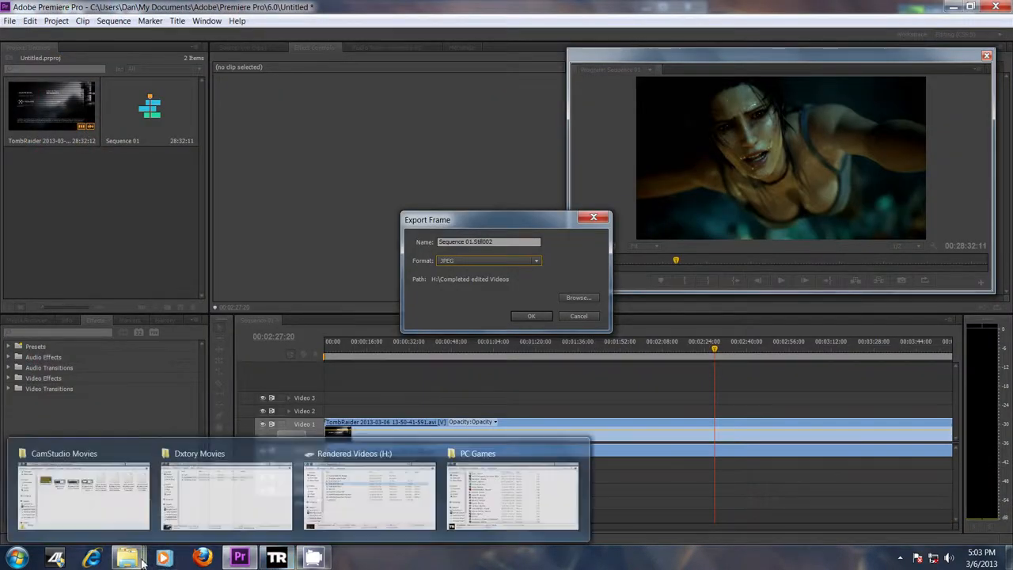
left_click(226, 490)
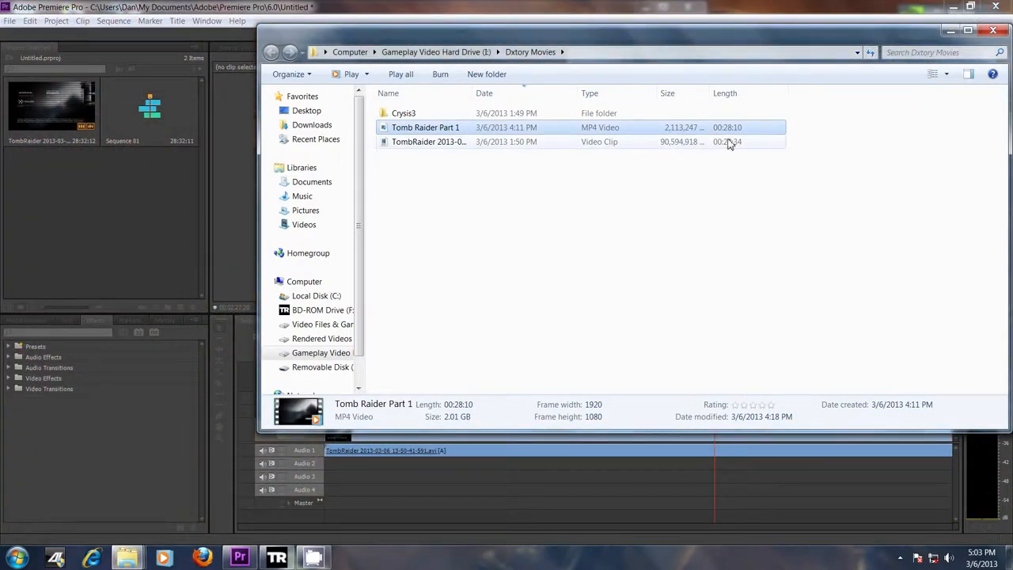
mouse_move(667, 149)
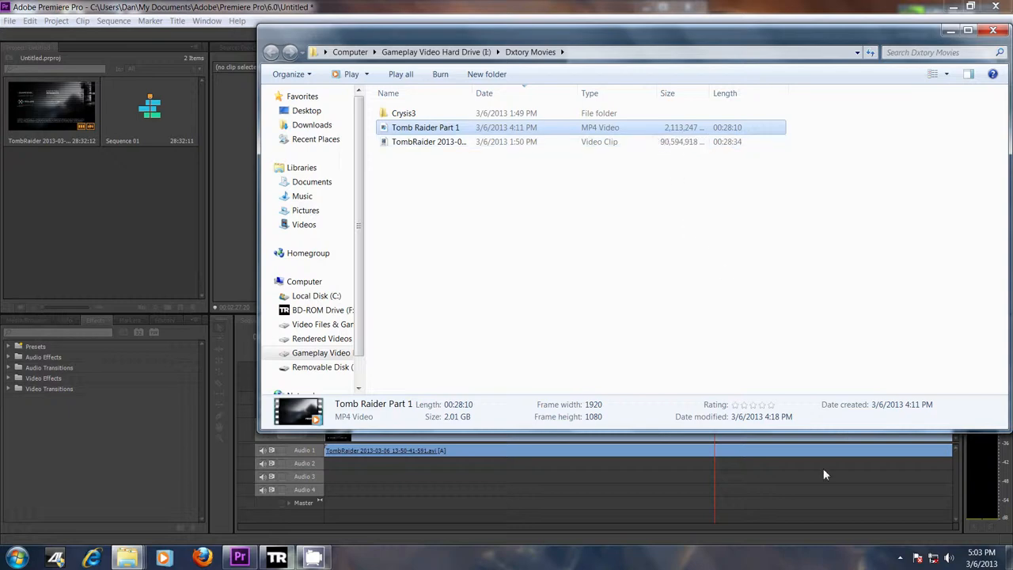
mouse_move(899, 558)
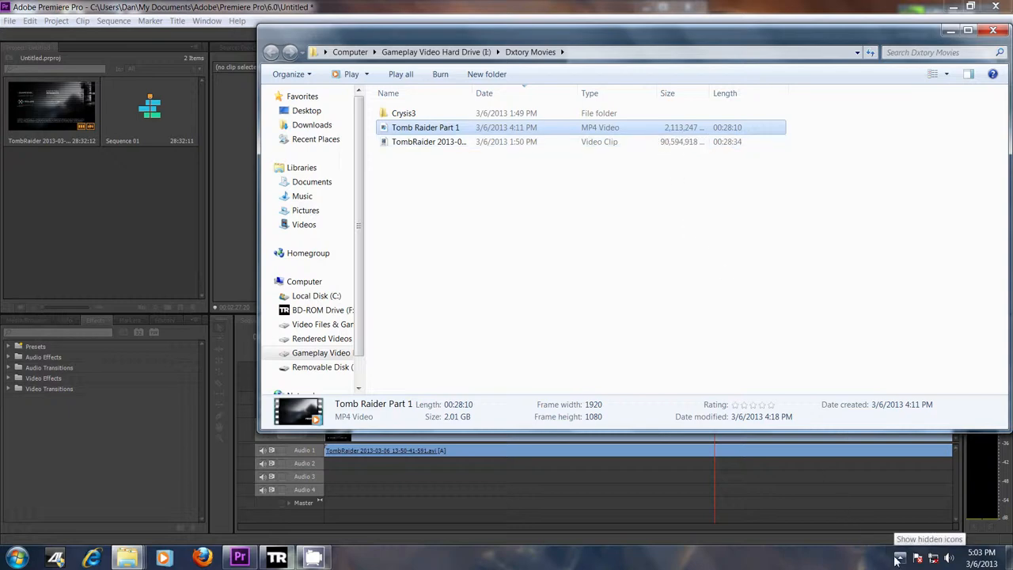
left_click(899, 558)
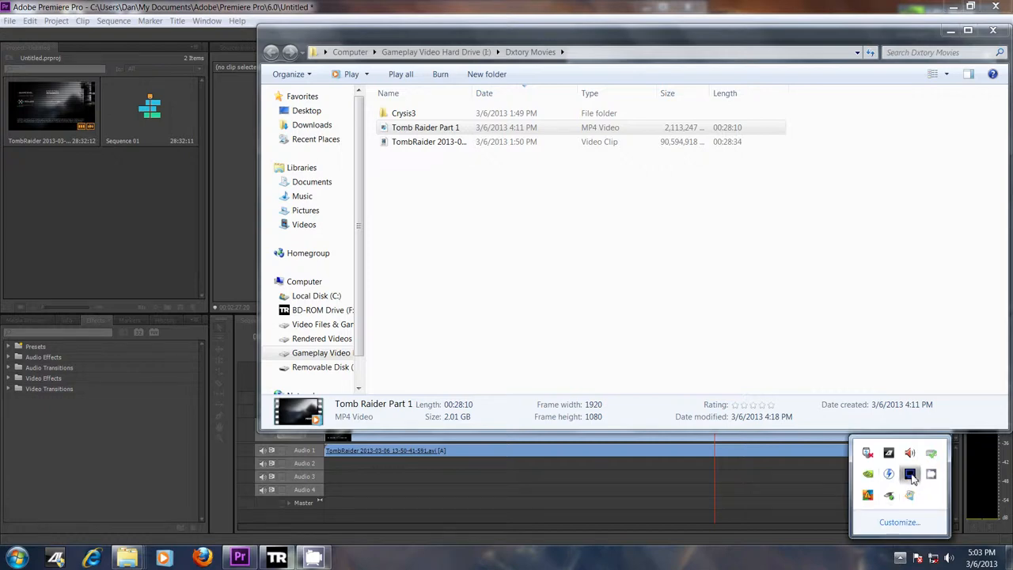
left_click(910, 473)
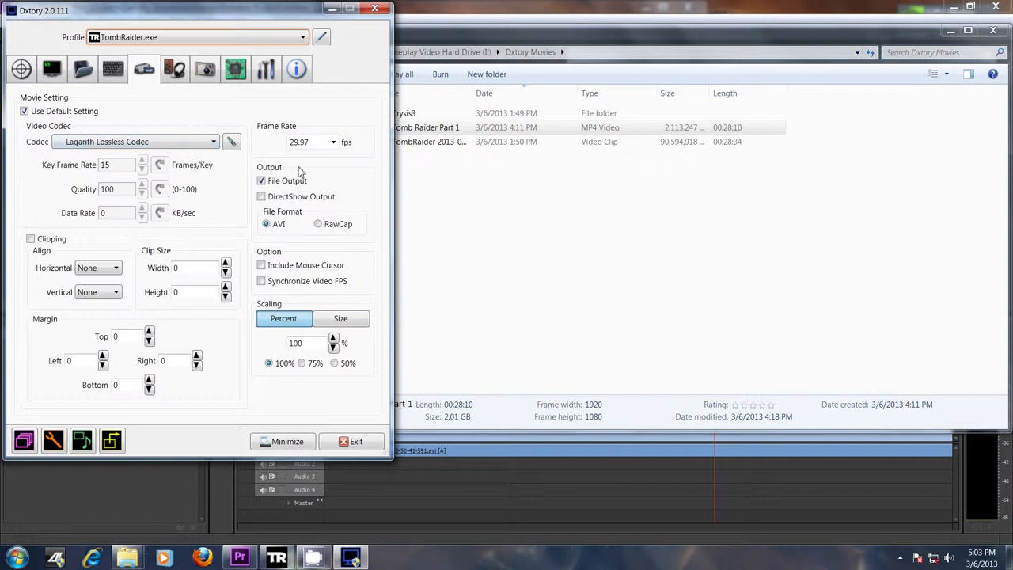
mouse_move(311, 160)
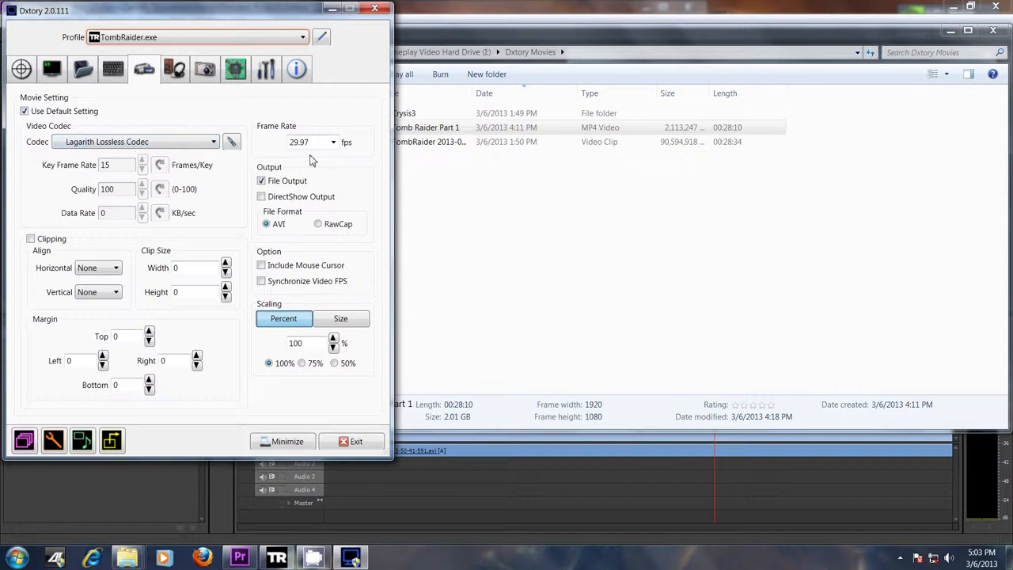
mouse_move(327, 67)
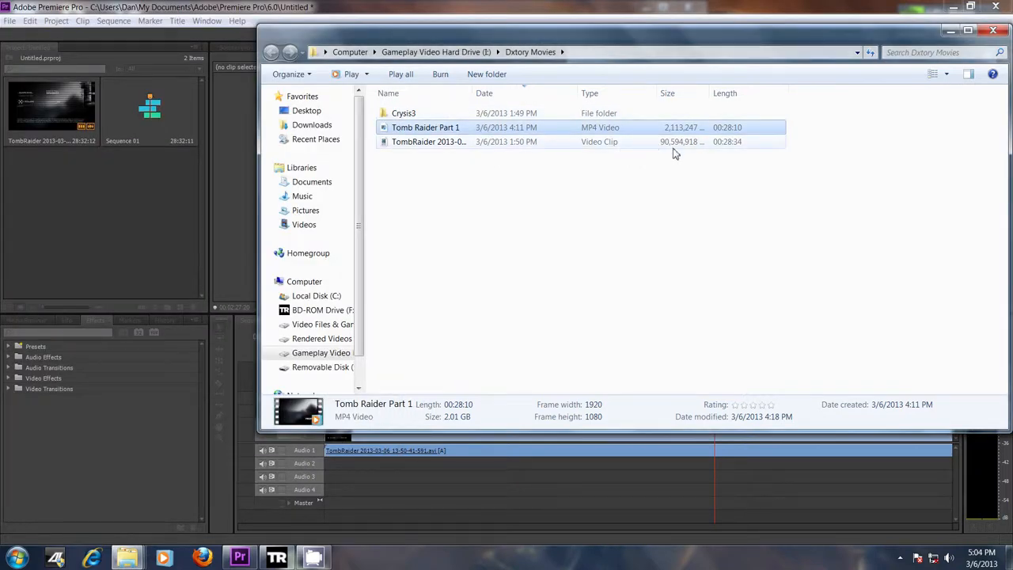
mouse_move(688, 158)
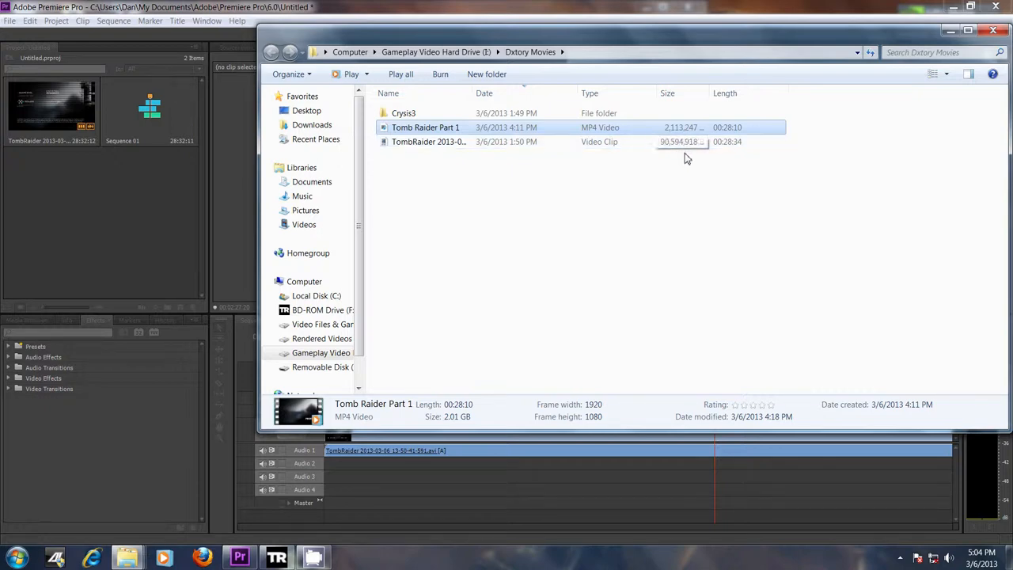
mouse_move(471, 388)
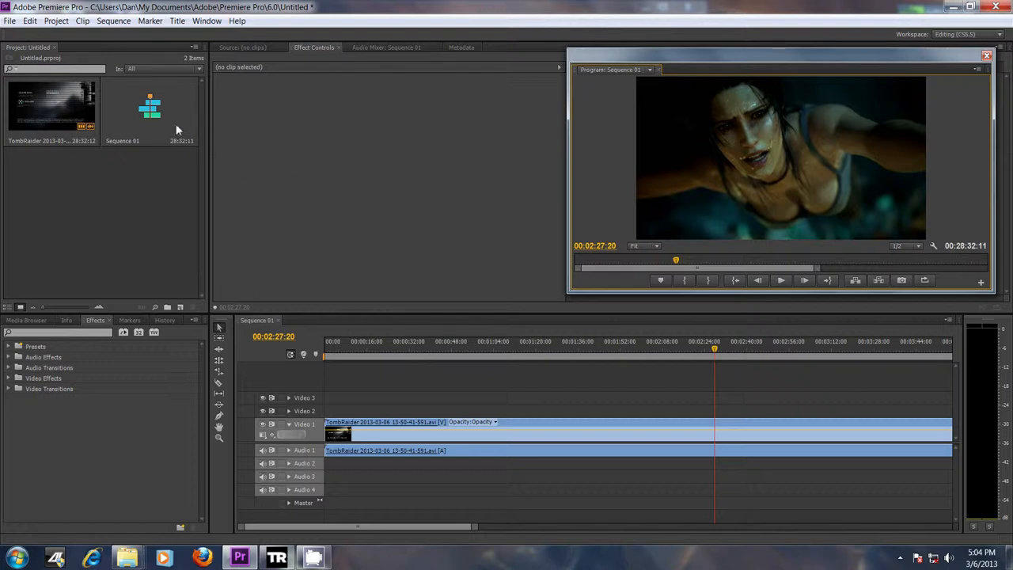
mouse_move(19, 27)
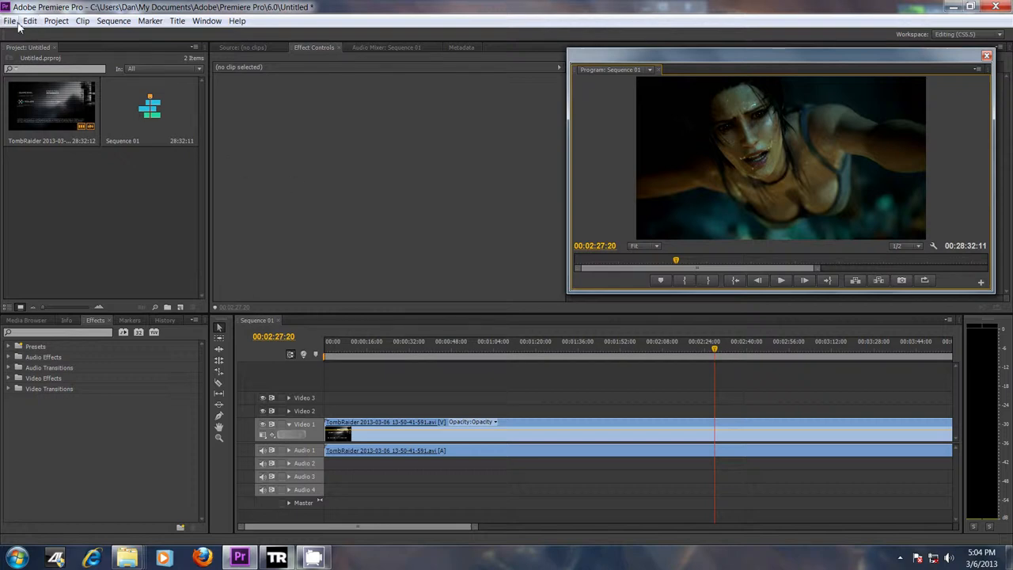
- View Sequence 01's H.264 1080p export settings, dismiss them, and bring up the folder windows
left_click(11, 20)
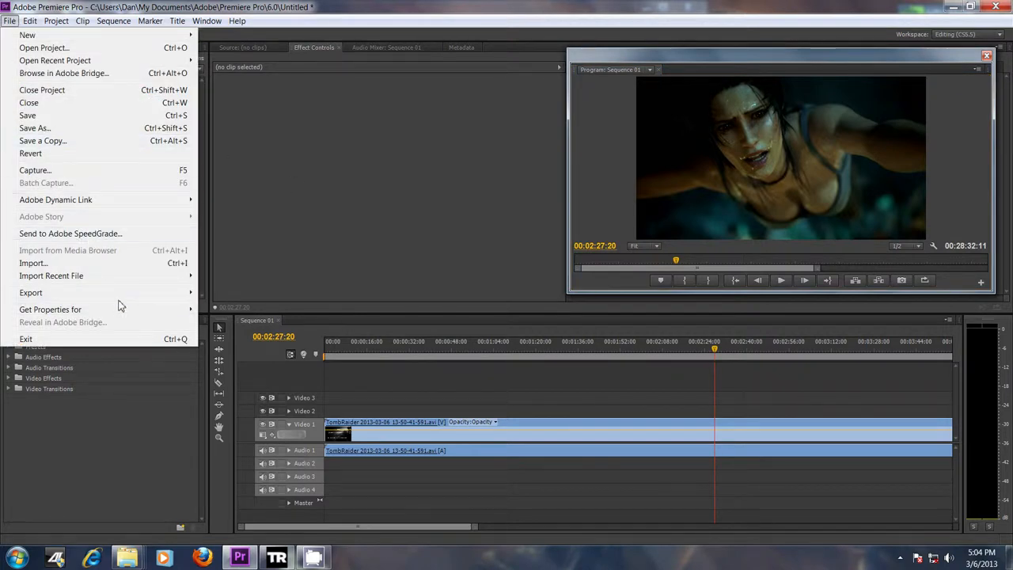
left_click(30, 292)
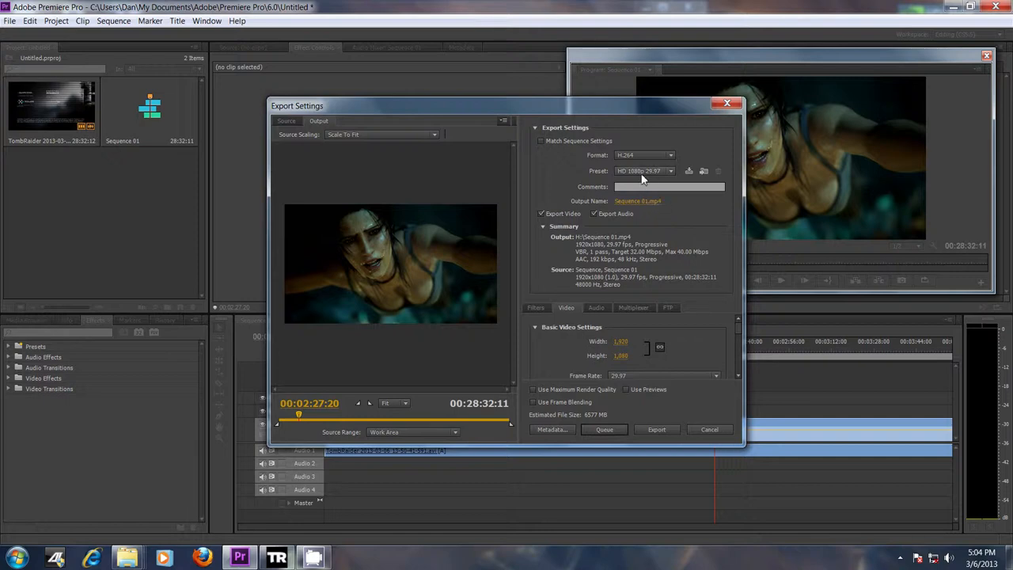
mouse_move(630, 181)
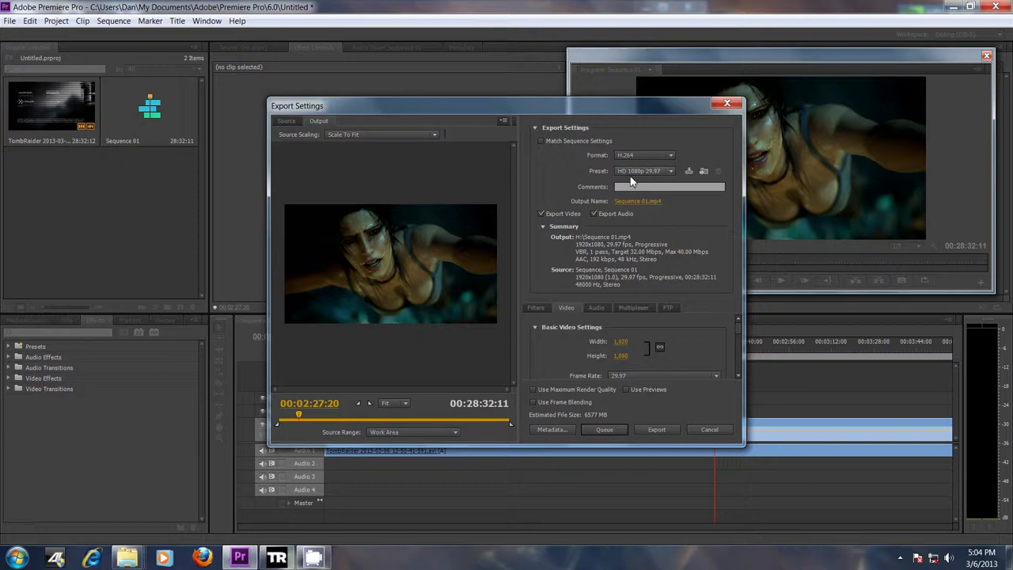
mouse_move(665, 388)
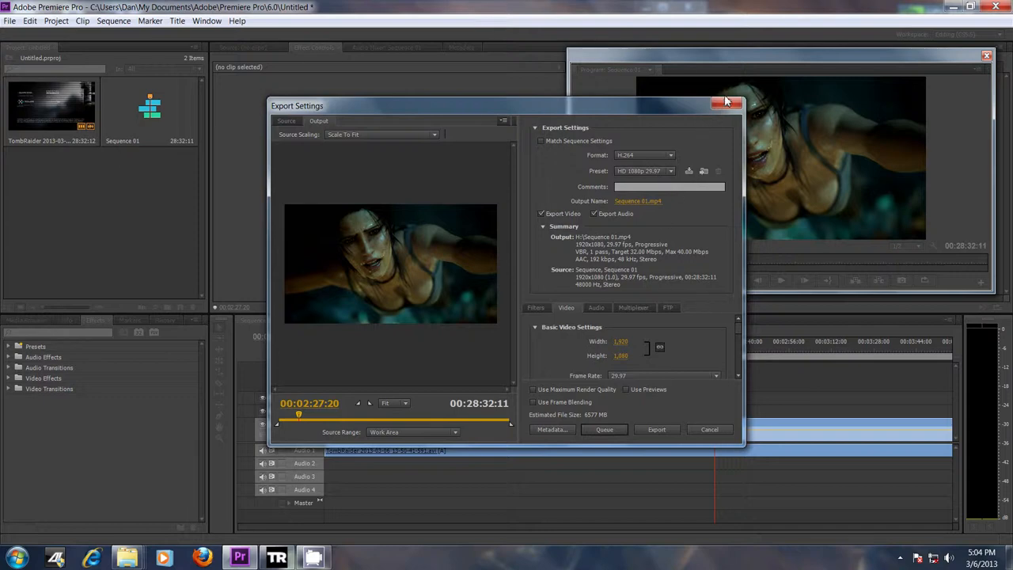
left_click(727, 101)
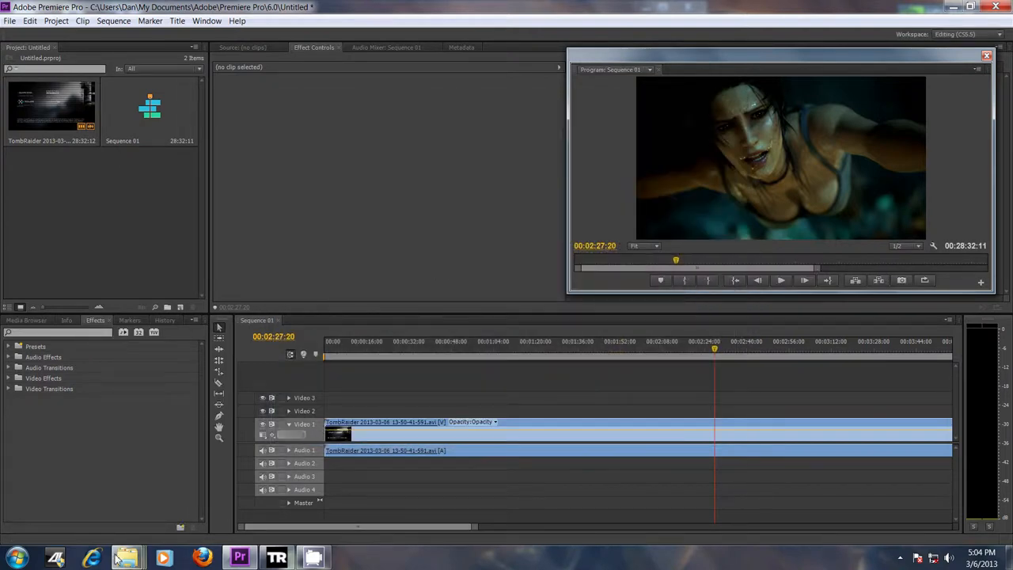
mouse_move(127, 557)
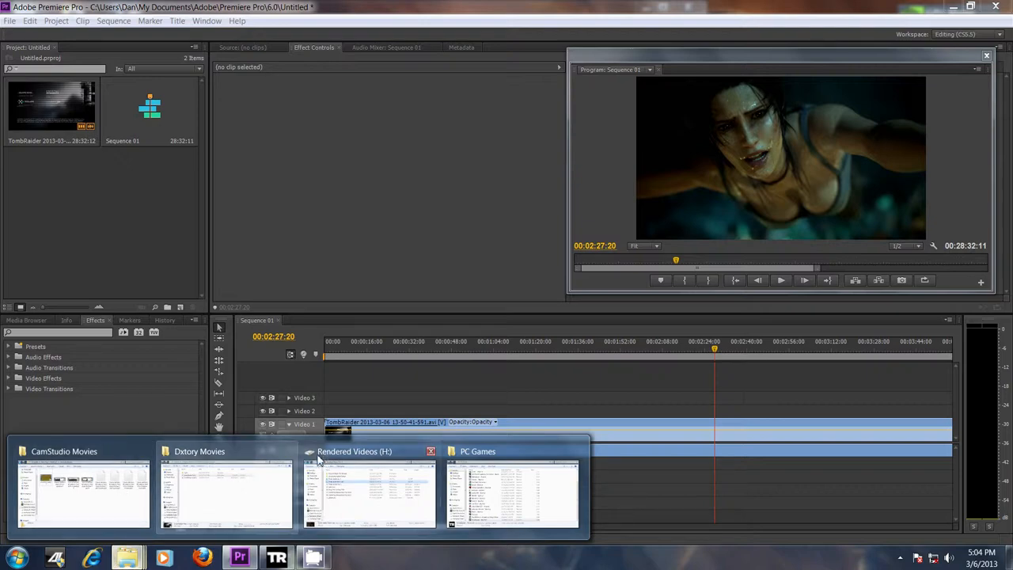
- Compare Tomb Raider Part 1 at 6.33 GB in Rendered Videos against 2.01 GB in Dxtory Movies
left_click(354, 487)
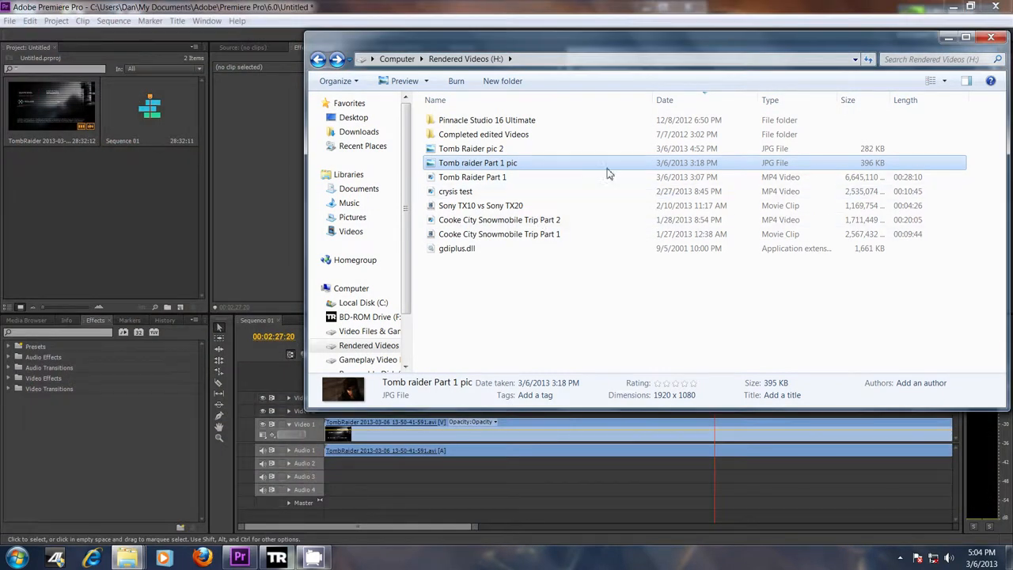
left_click(472, 177)
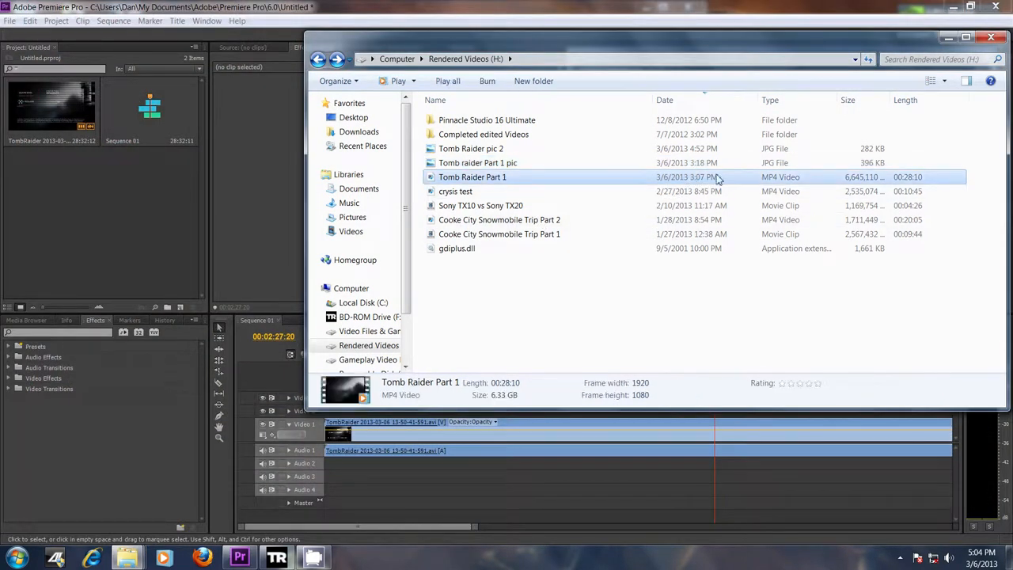
mouse_move(862, 177)
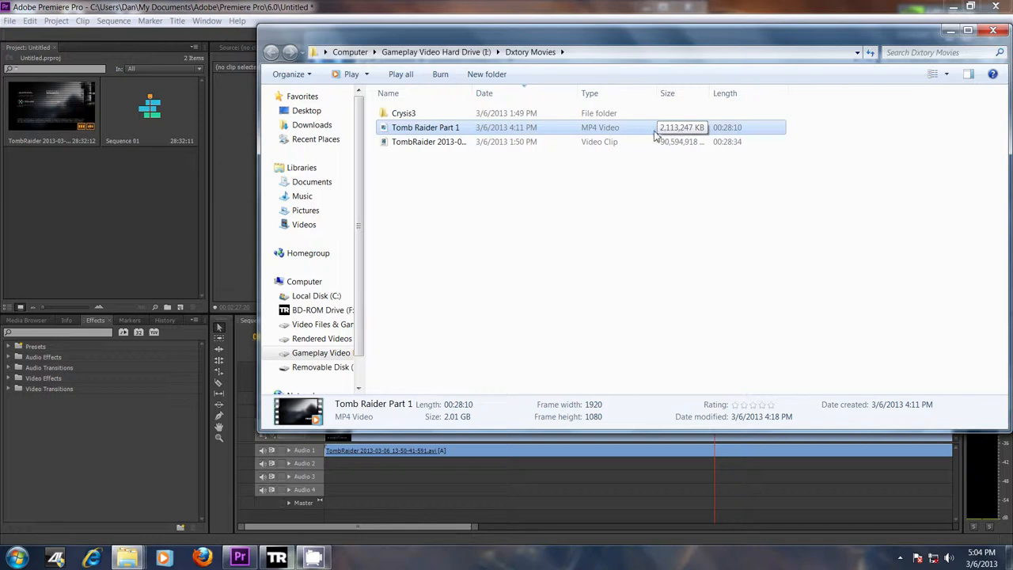
right_click(425, 127)
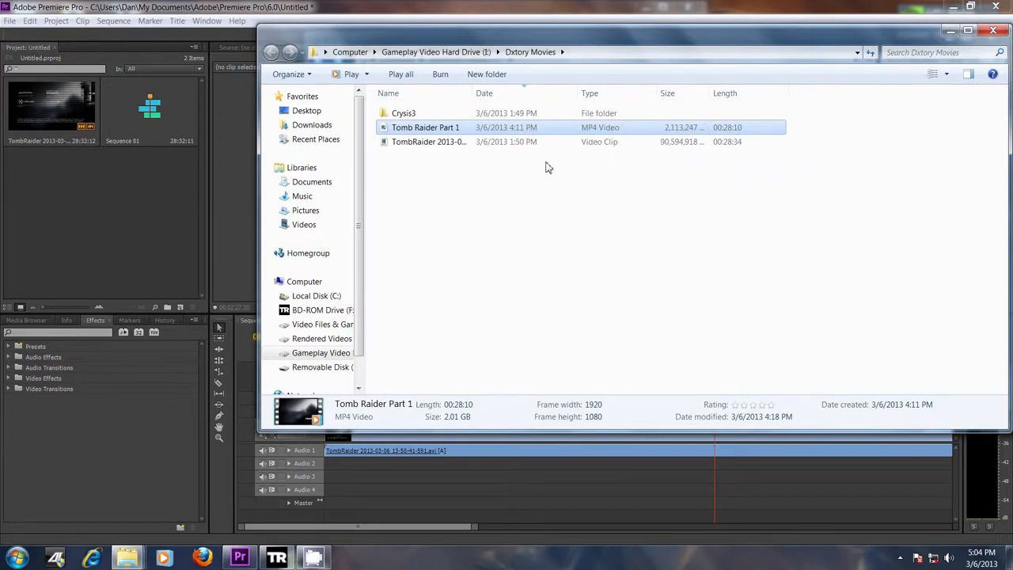
double_click(425, 126)
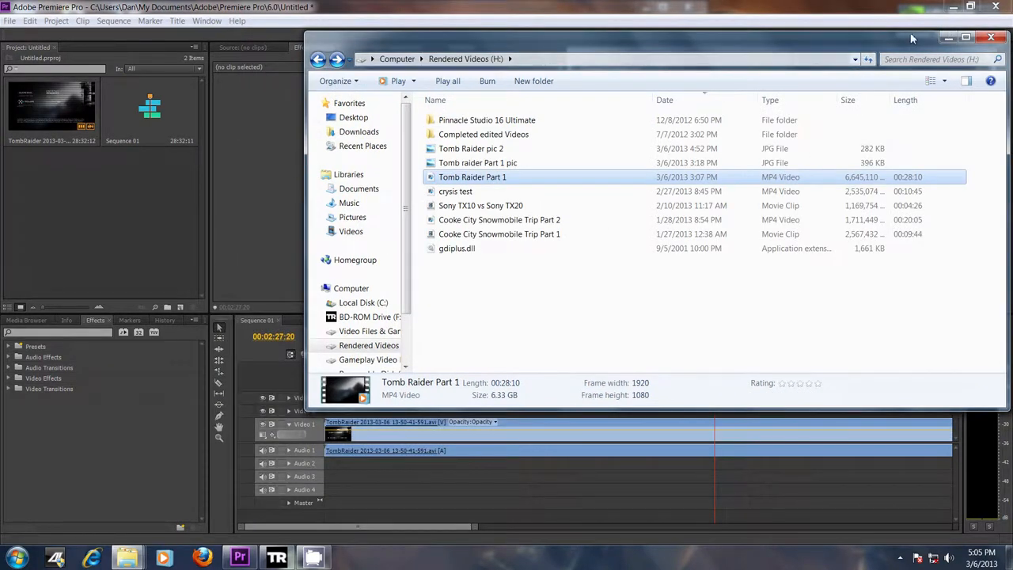
left_click(991, 37)
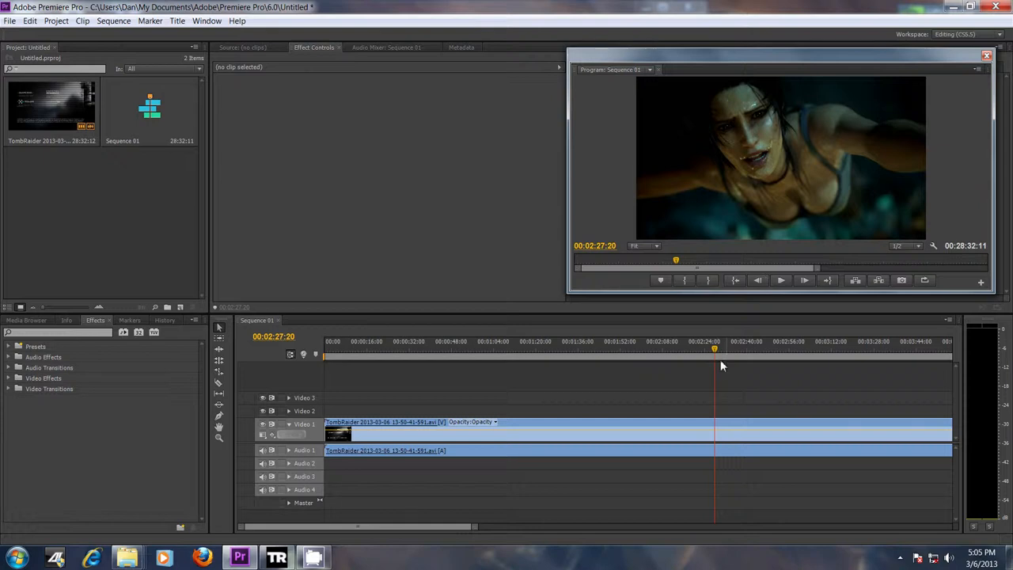
mouse_move(715, 350)
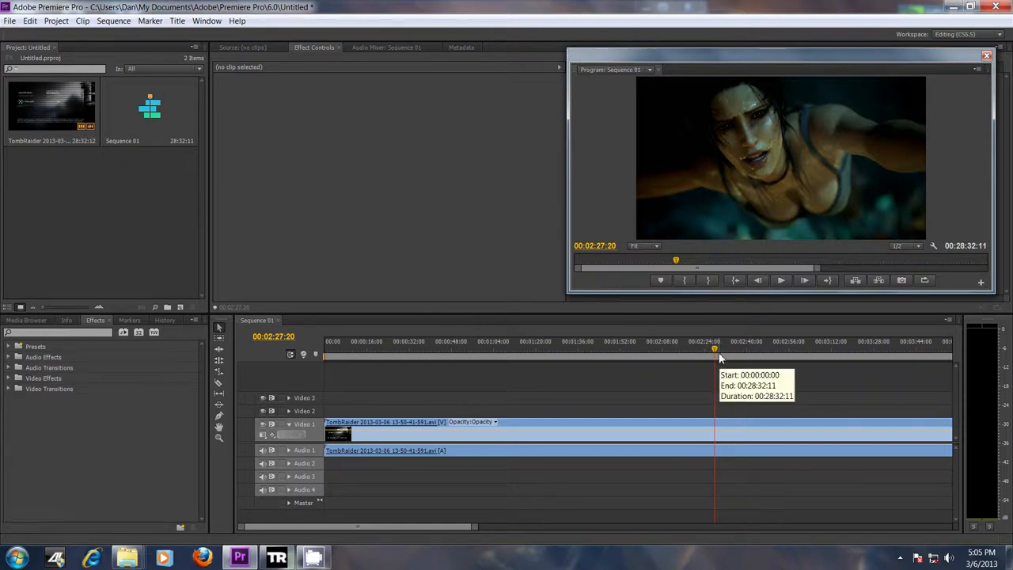
mouse_move(728, 356)
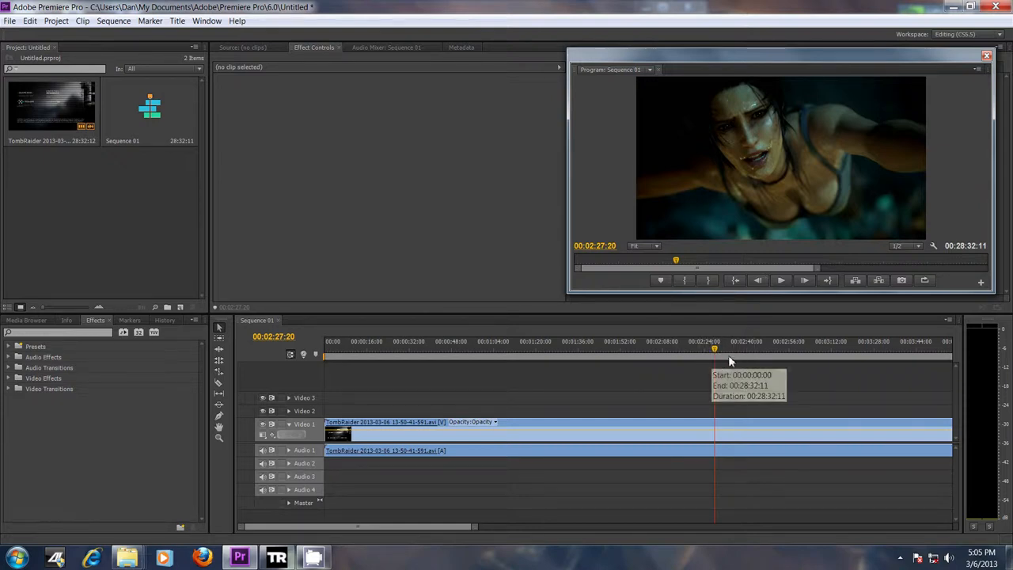
mouse_move(909, 287)
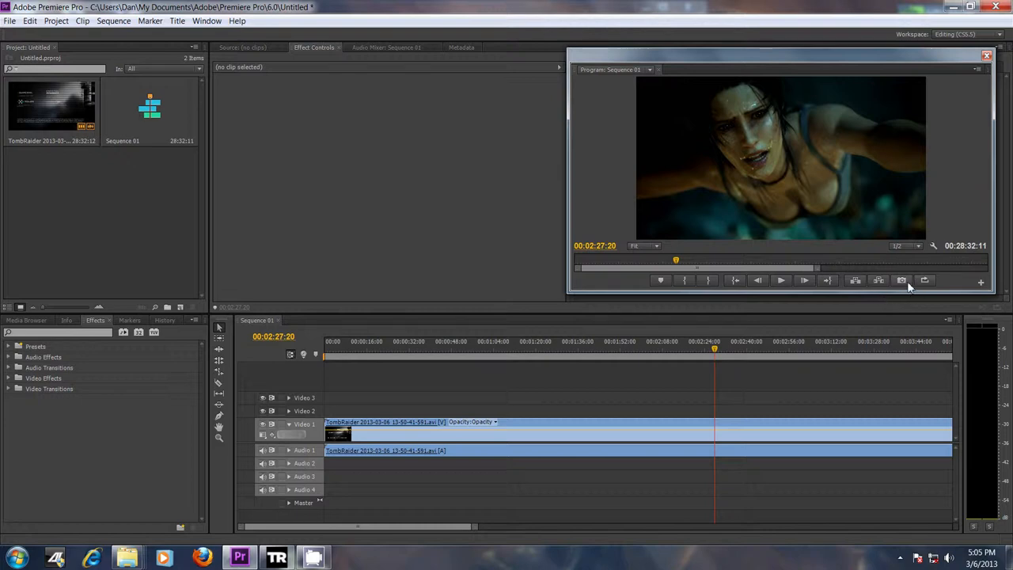
left_click(901, 280)
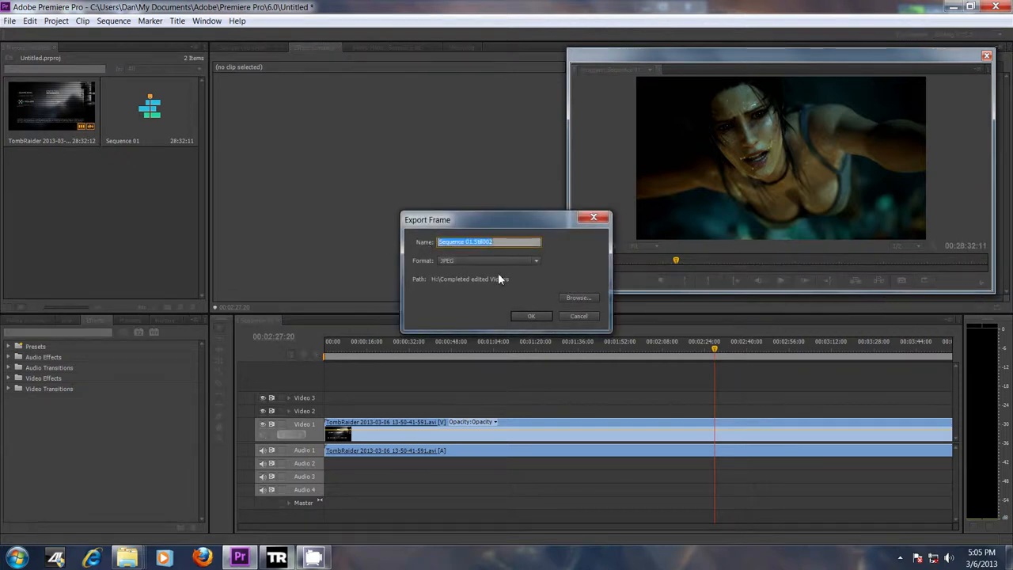
mouse_move(534, 302)
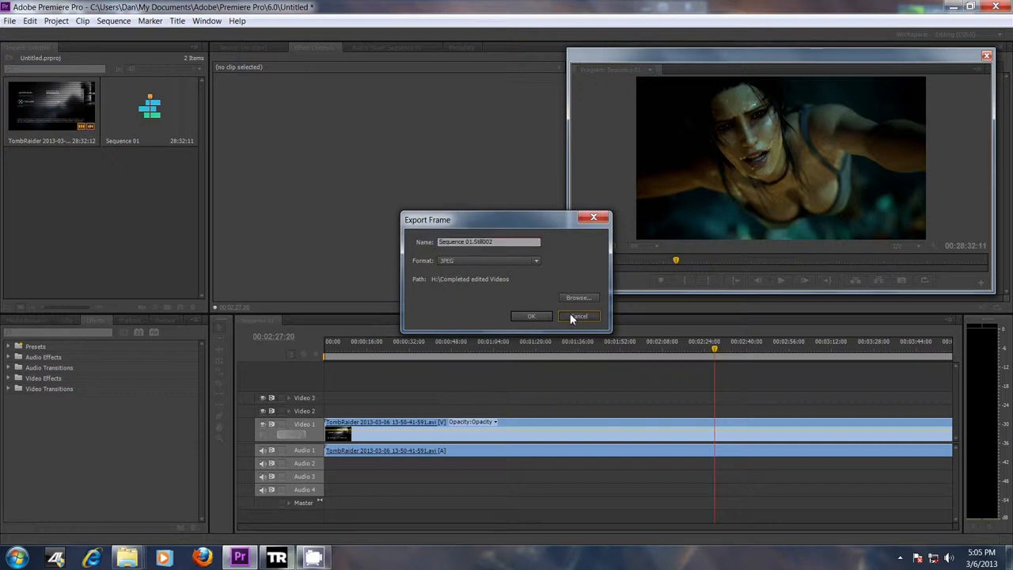
left_click(579, 316)
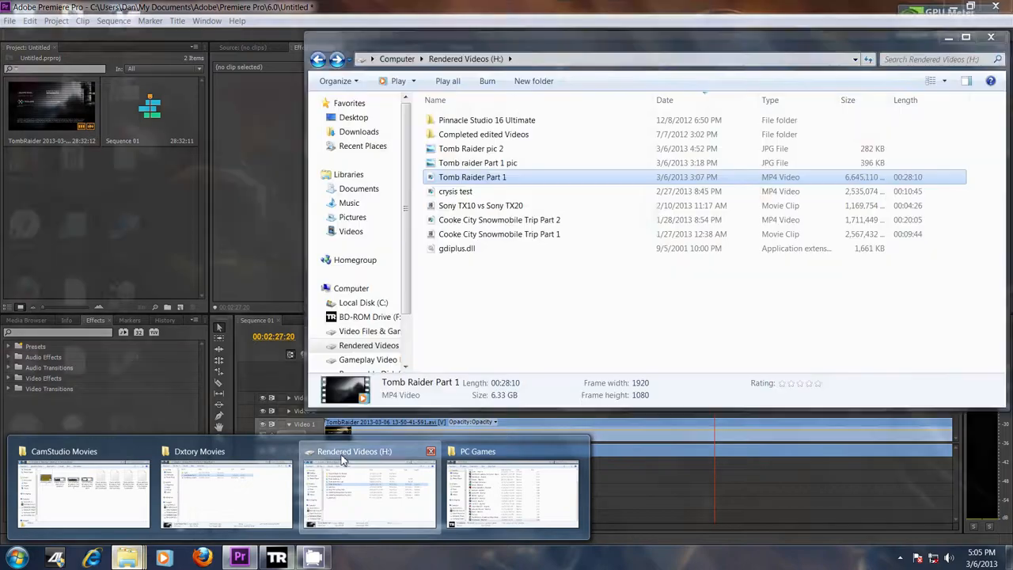
- Open the 1920x1080, 281 KB Tomb Raider pic 2 JPEG from Rendered Videos
left_click(471, 148)
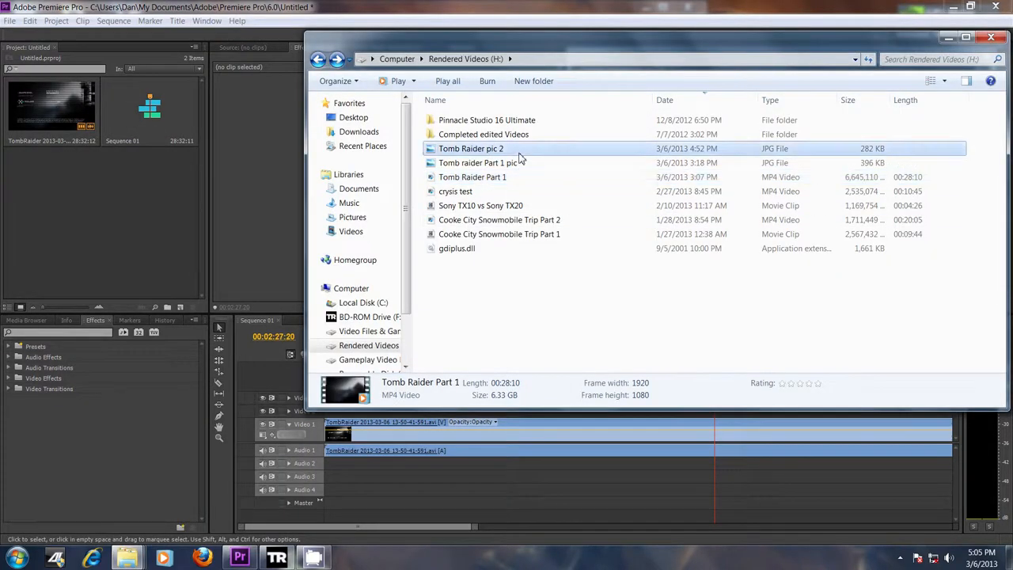
double_click(471, 148)
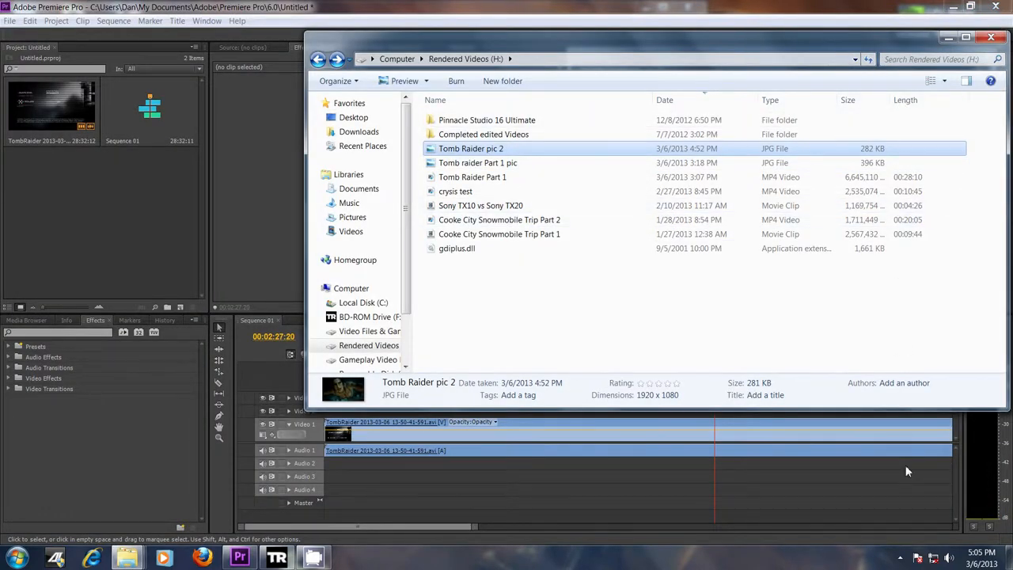
left_click(900, 558)
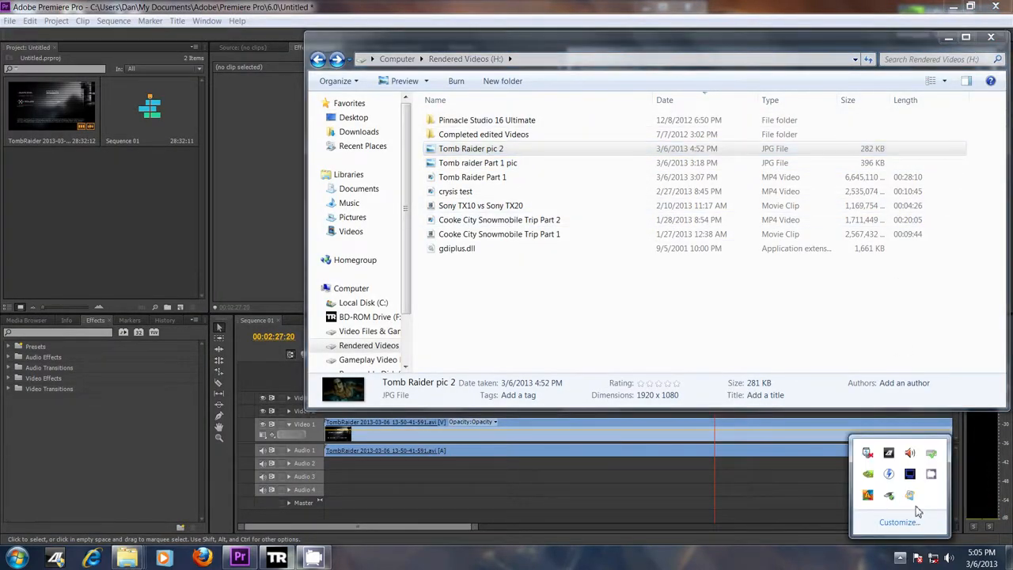